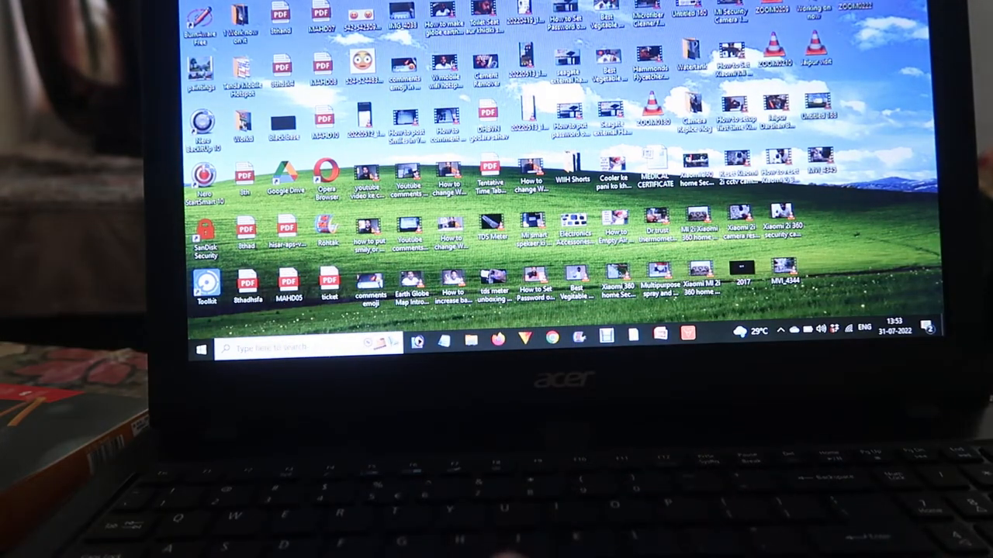
# Open Windows Settings from the Start menu.
pyautogui.click(202, 348)
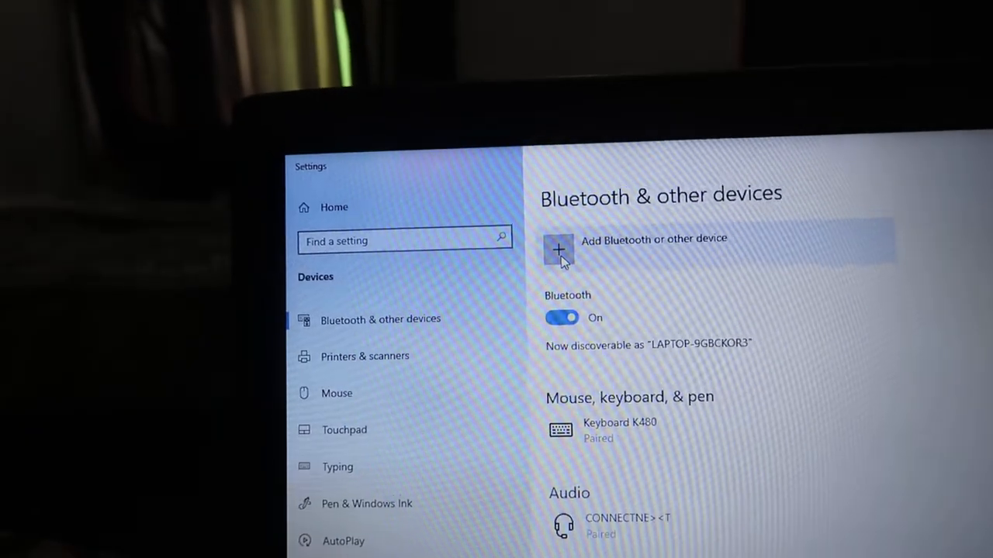
# Add a Bluetooth device and select Rockerz 205 Pro from the nearby devices list.
pyautogui.click(558, 250)
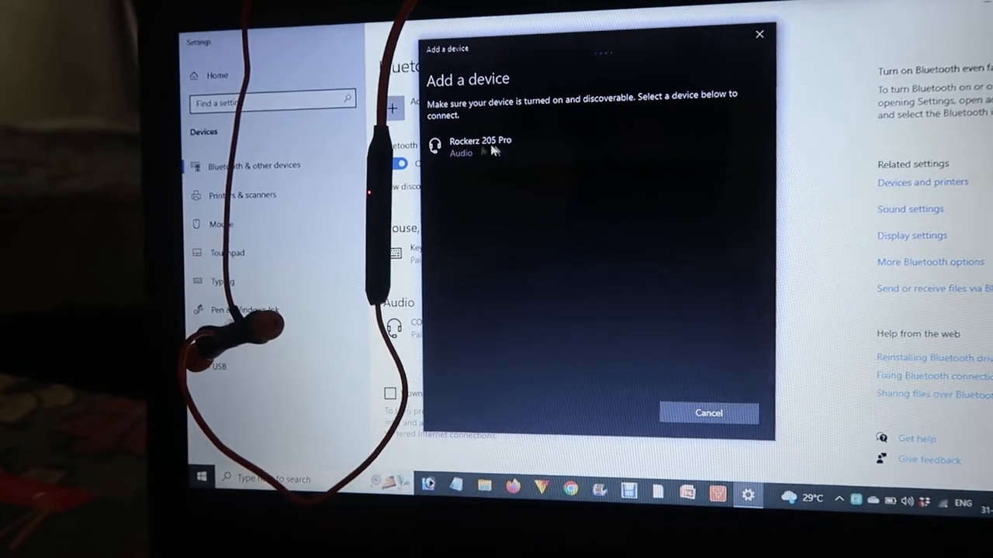
pyautogui.click(478, 148)
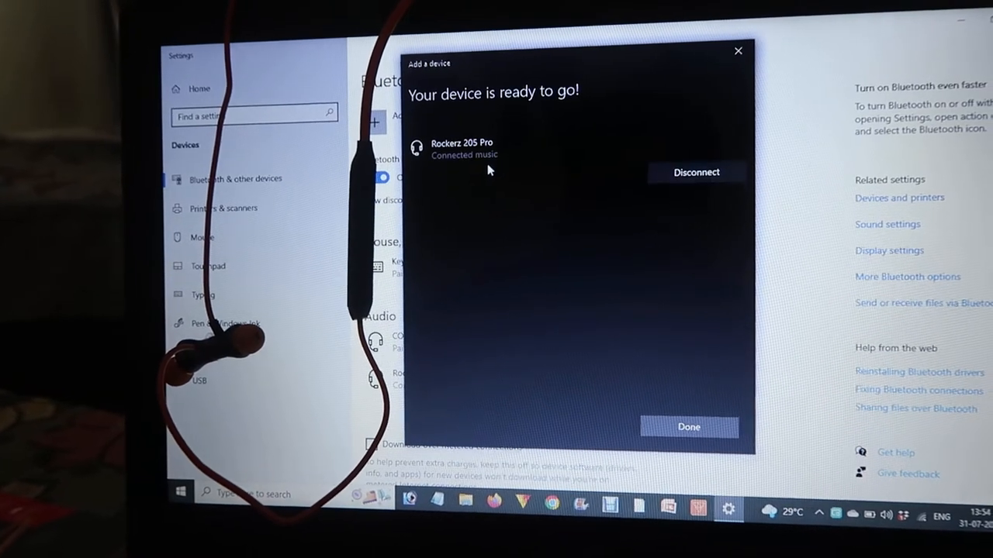
# Confirm Done on 'Your device is ready to go!' so Rockerz 205 Pro shows under Audio.
pyautogui.click(687, 428)
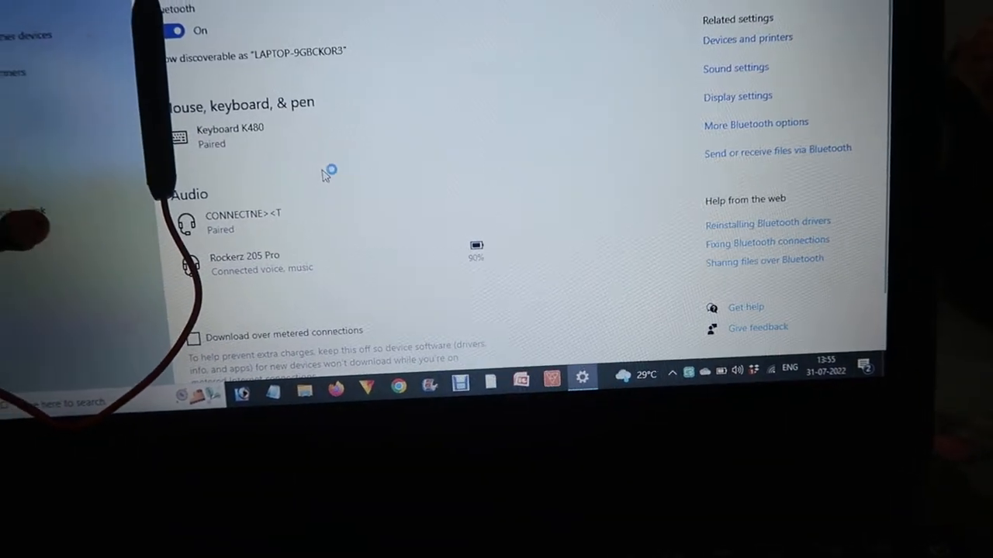